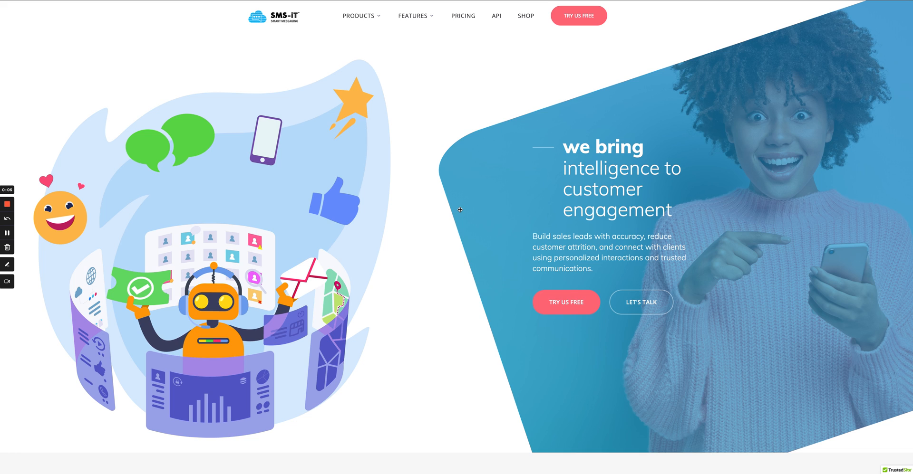
{"action": "mouse_move", "coordinate": [408, 160]}
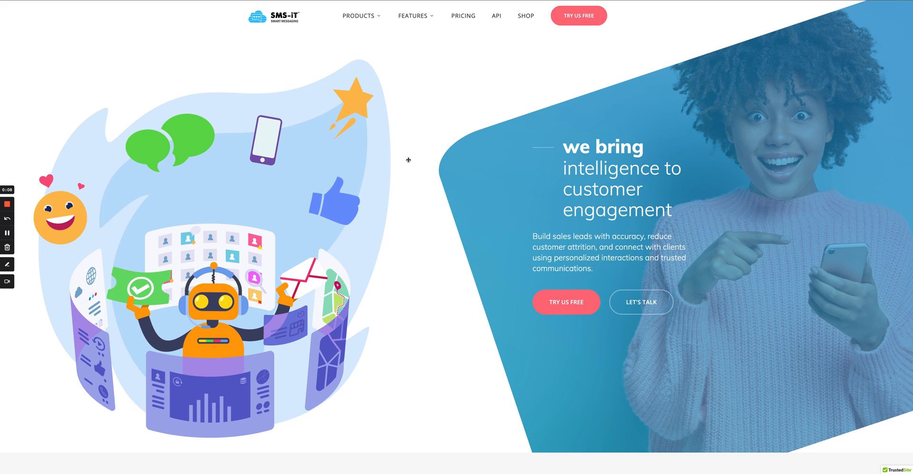
{"action": "mouse_move", "coordinate": [400, 155]}
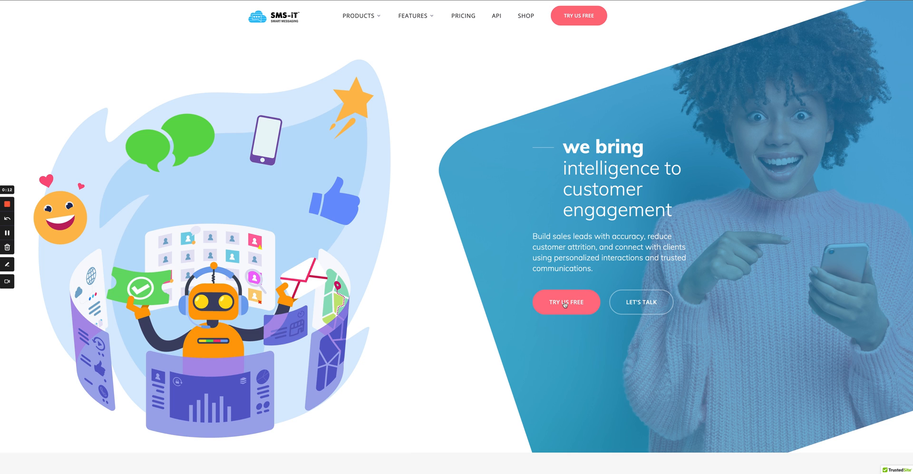
{"action": "left_click", "coordinate": [565, 302]}
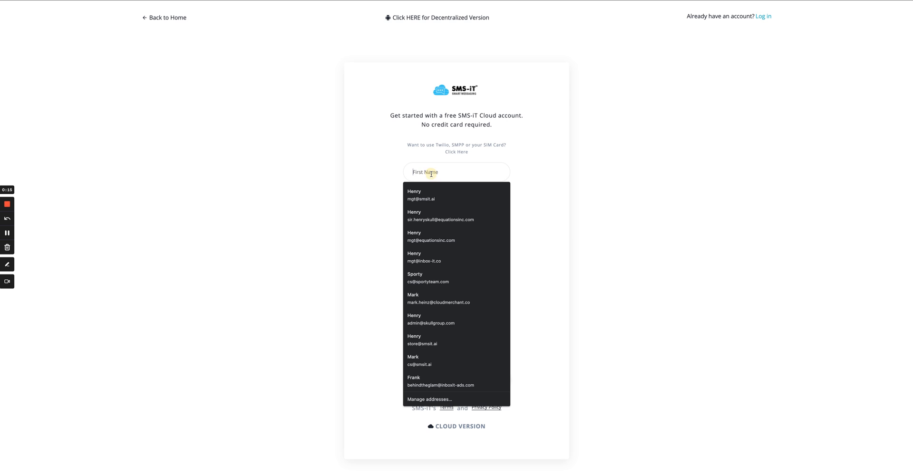
{"action": "type", "text": "MArk"}
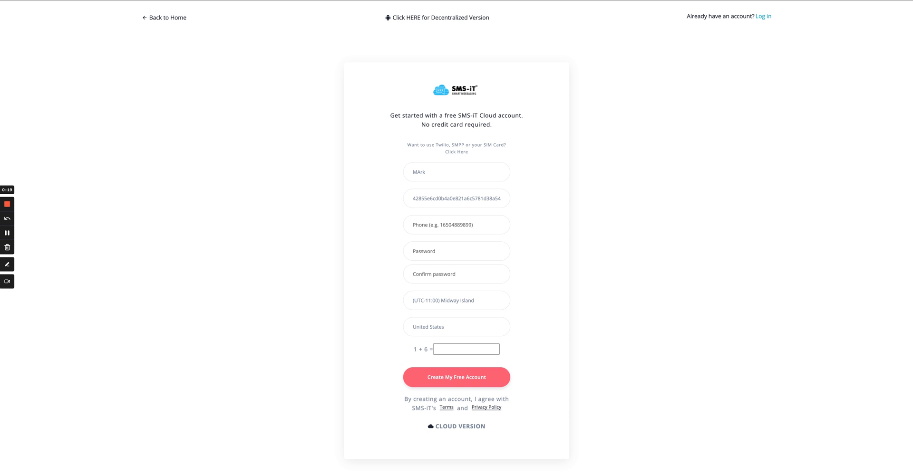
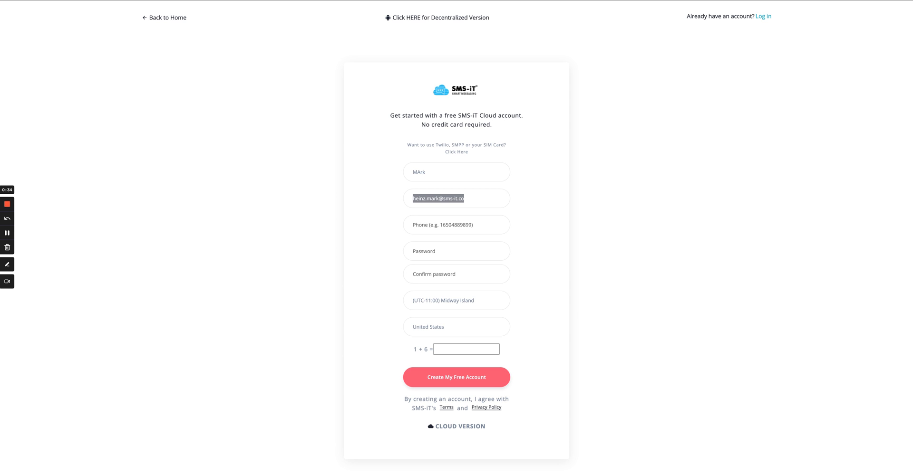
{"action": "left_click", "coordinate": [456, 225]}
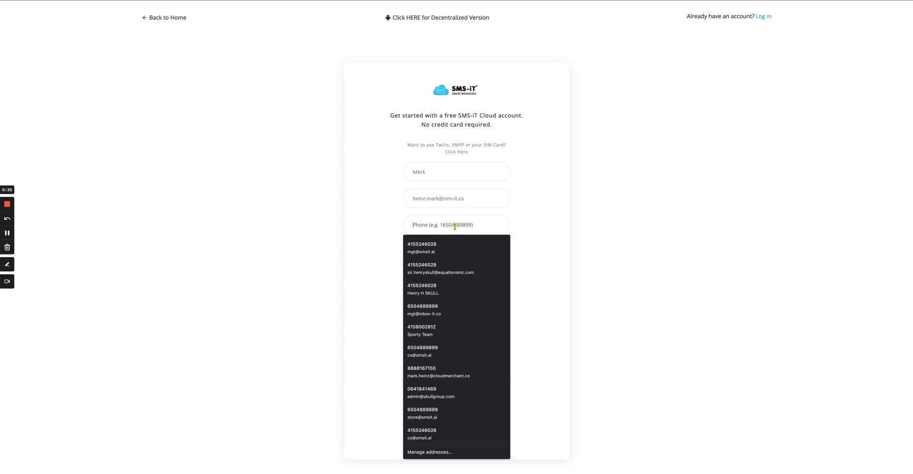
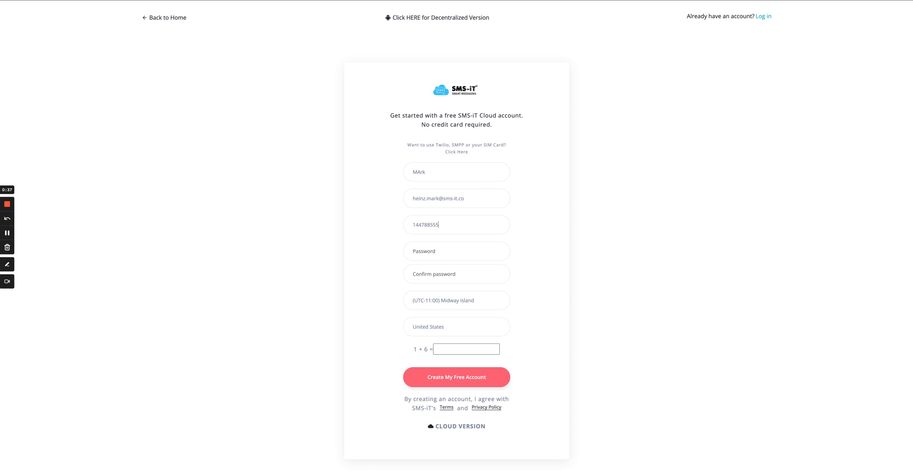
{"action": "left_click", "coordinate": [456, 251]}
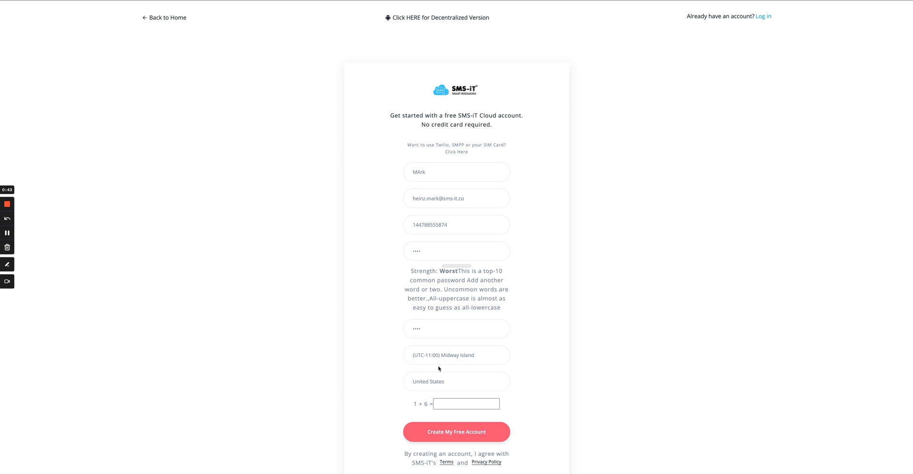
Choose Pacific Time (US & Canada), answer the sum with 7, and create the account.
{"action": "left_click", "coordinate": [456, 355]}
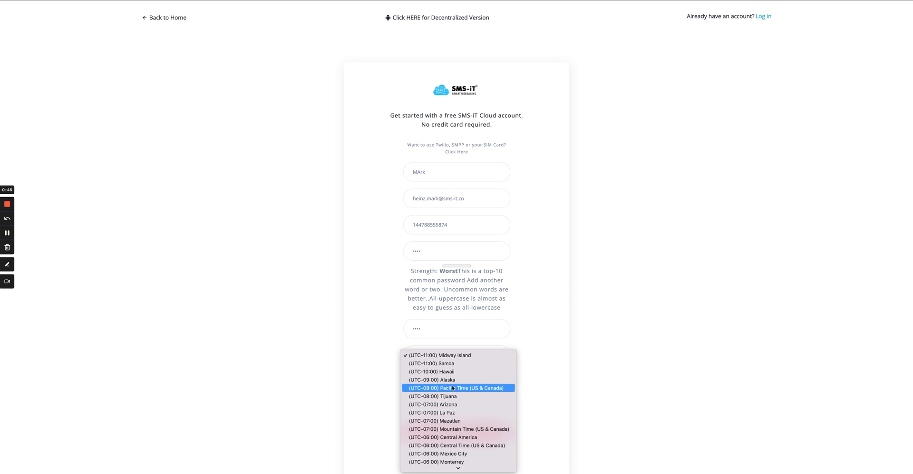
{"action": "left_click", "coordinate": [457, 388]}
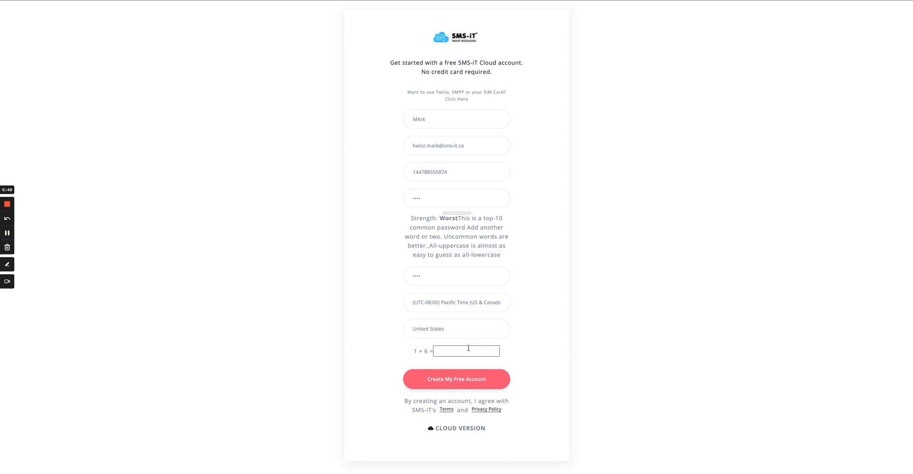
{"action": "type", "text": "7"}
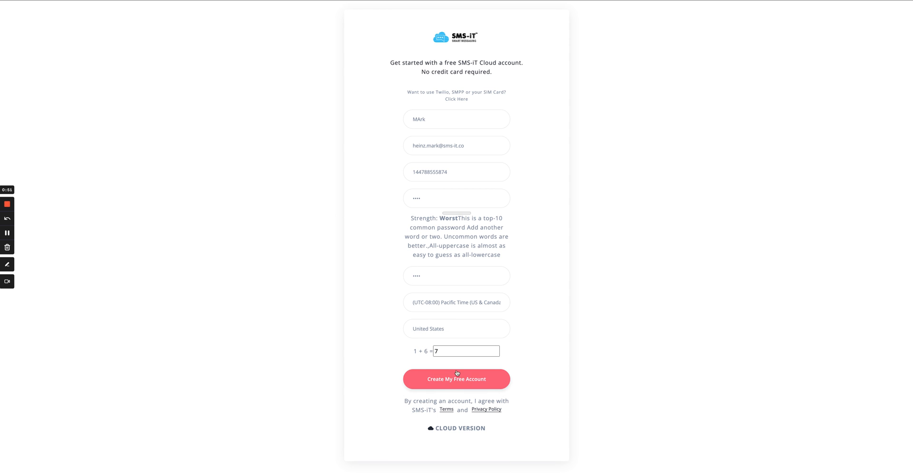
{"action": "mouse_move", "coordinate": [497, 301]}
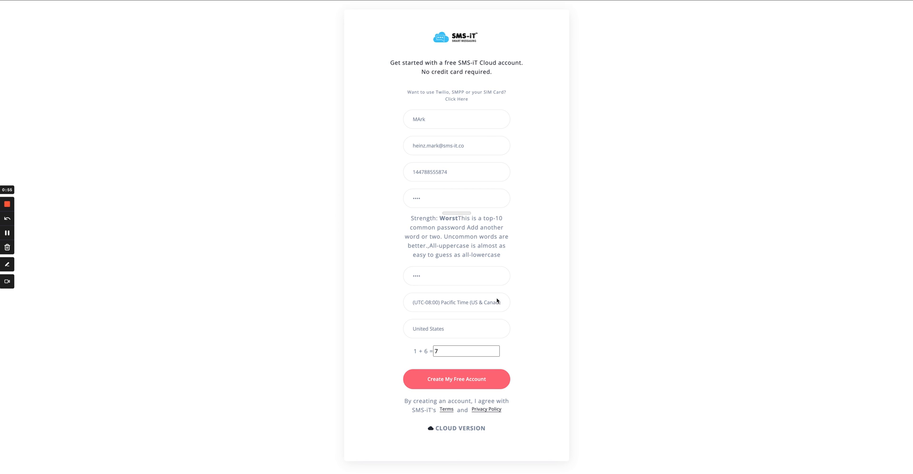
{"action": "left_click", "coordinate": [456, 379]}
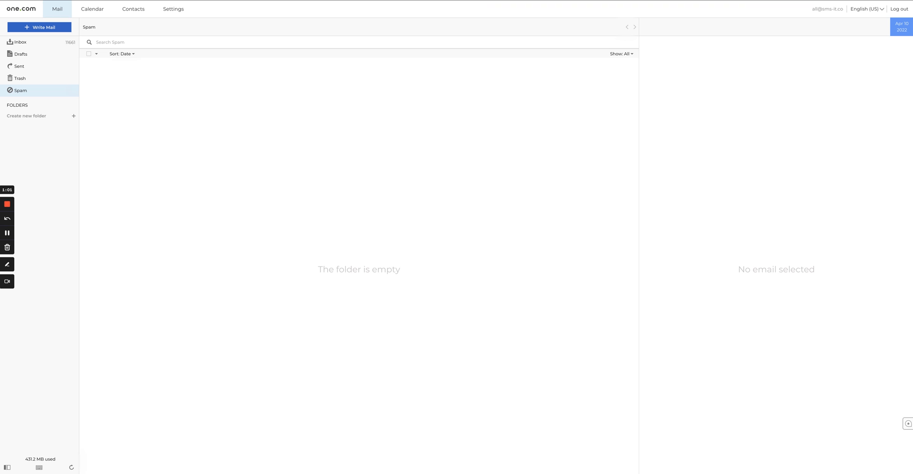
Locate the SMS-iT :: Register Account email in Spam and follow its Click Here link.
{"action": "left_click", "coordinate": [20, 42]}
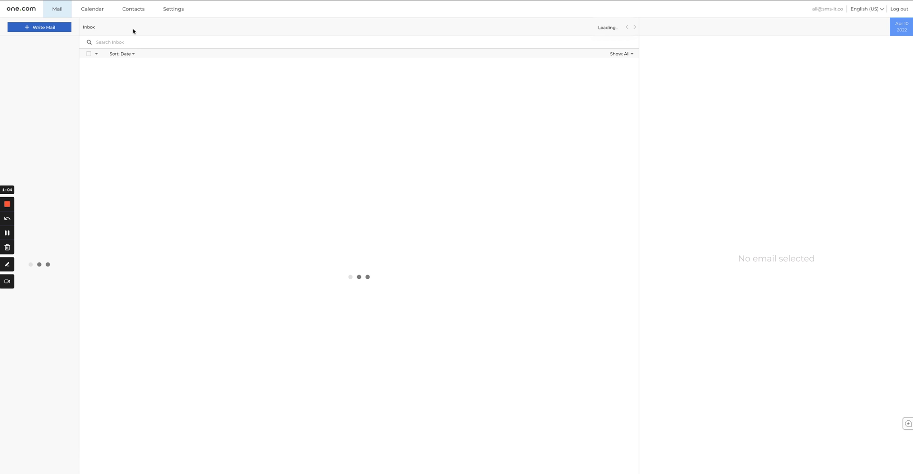
{"action": "left_click", "coordinate": [20, 90]}
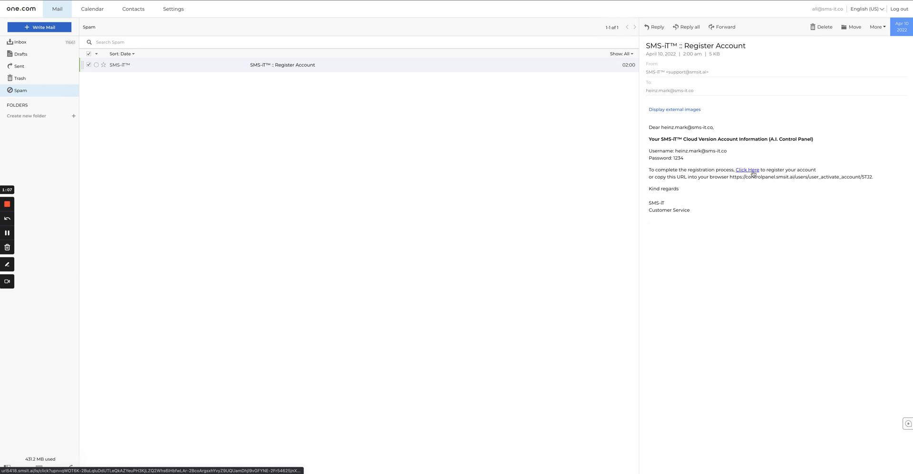
{"action": "left_click", "coordinate": [746, 169]}
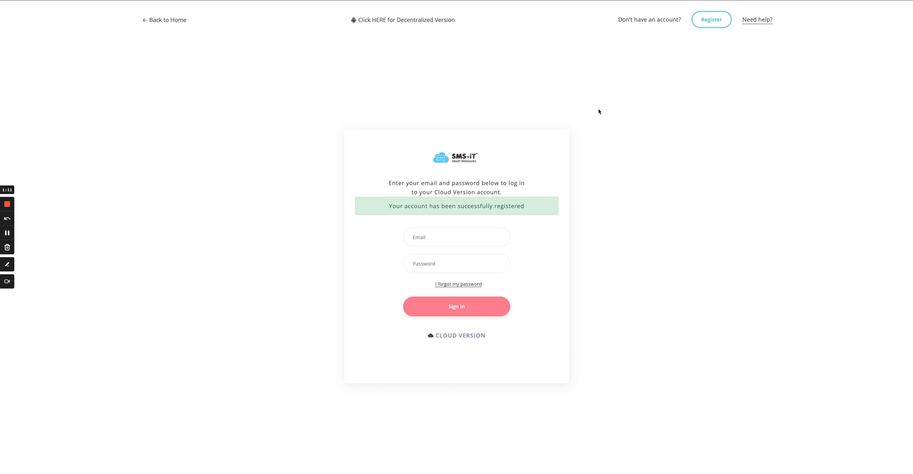
Enter the new account's email and password on the login page and sign in.
{"action": "left_click", "coordinate": [456, 237]}
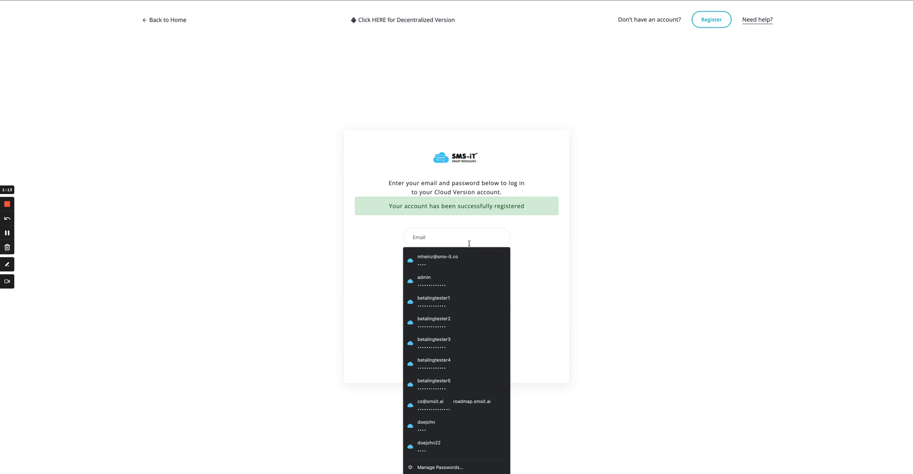
{"action": "left_click", "coordinate": [437, 260]}
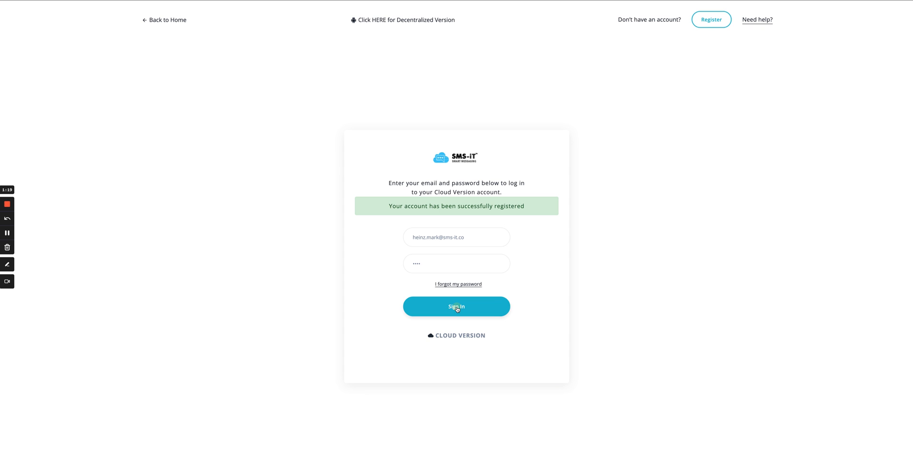
{"action": "left_click", "coordinate": [456, 306]}
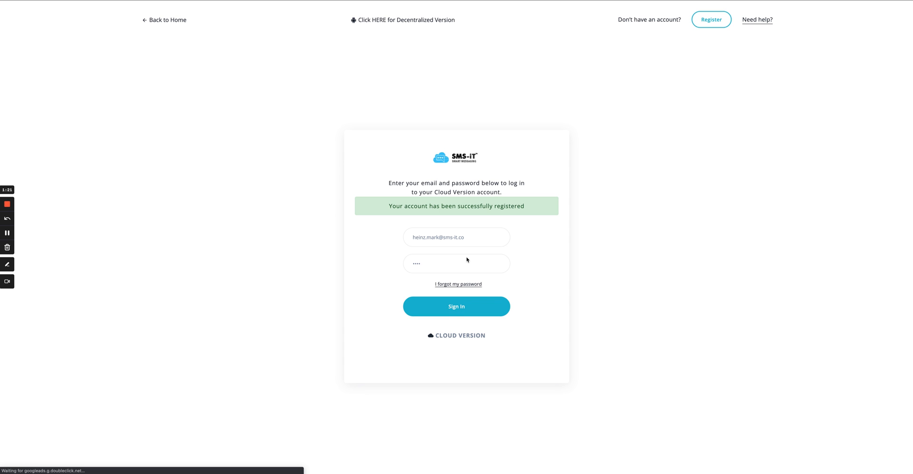
{"action": "left_click", "coordinate": [456, 306]}
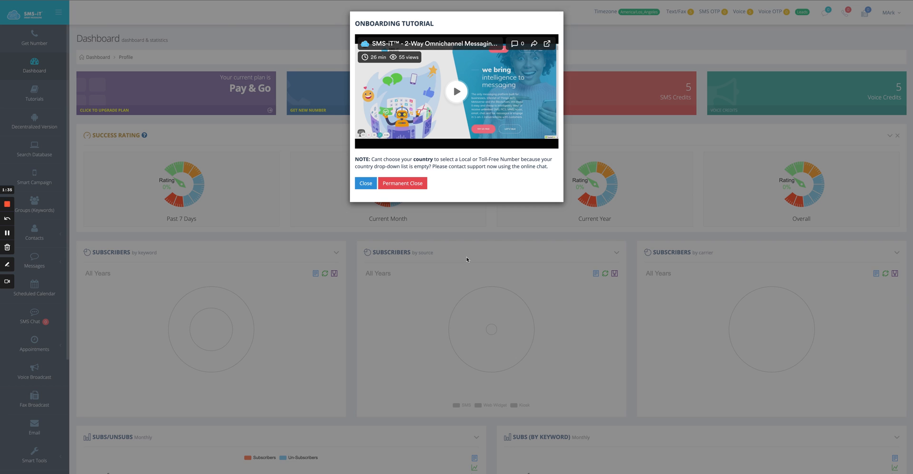
{"action": "mouse_move", "coordinate": [486, 227]}
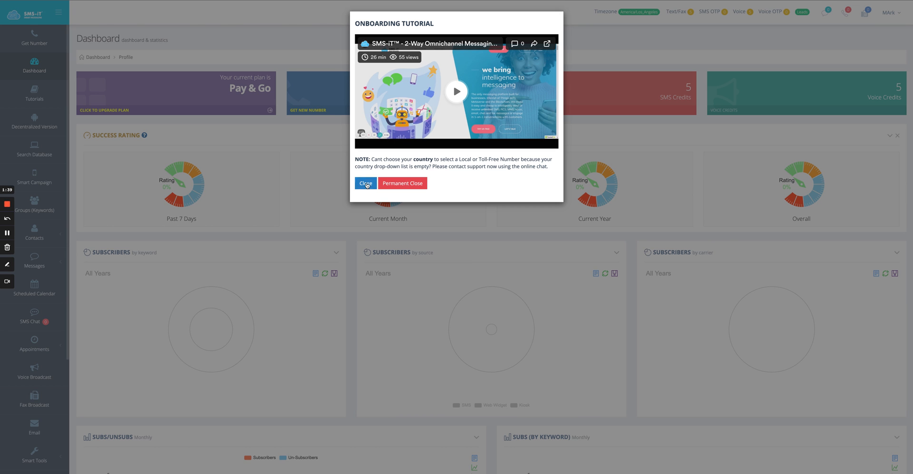
Close the Onboarding Tutorial pop-up covering the dashboard.
{"action": "left_click", "coordinate": [365, 183]}
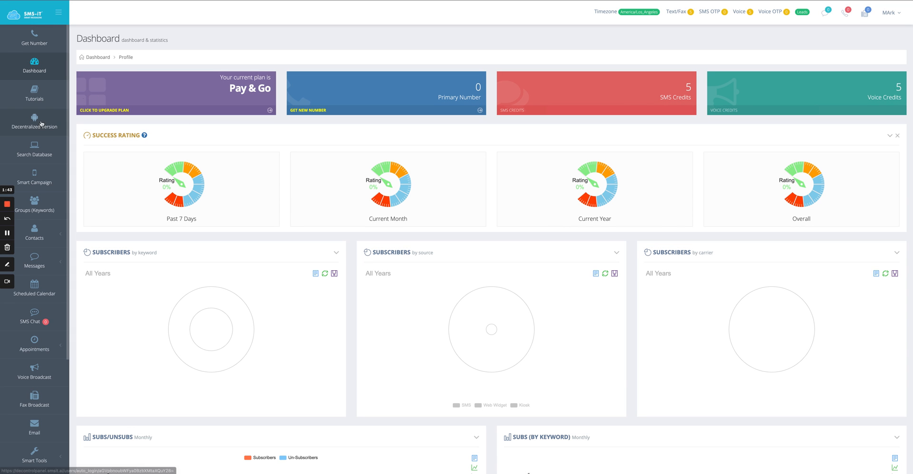
{"action": "mouse_move", "coordinate": [23, 126]}
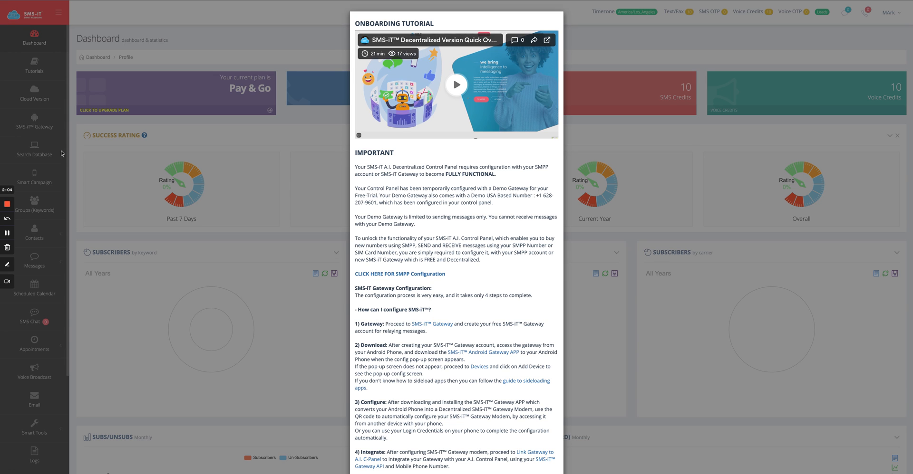
{"action": "mouse_move", "coordinate": [218, 76]}
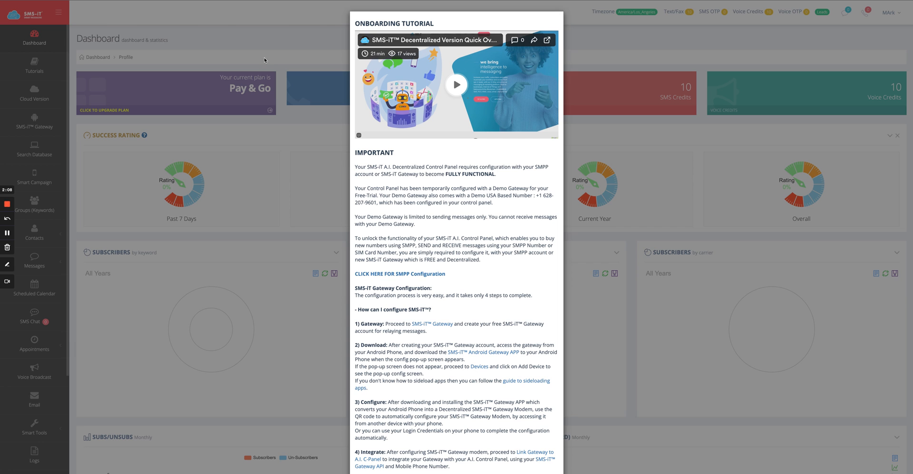
Close the Decentralized Version onboarding notice over the 10-credit dashboard.
{"action": "left_click", "coordinate": [897, 136]}
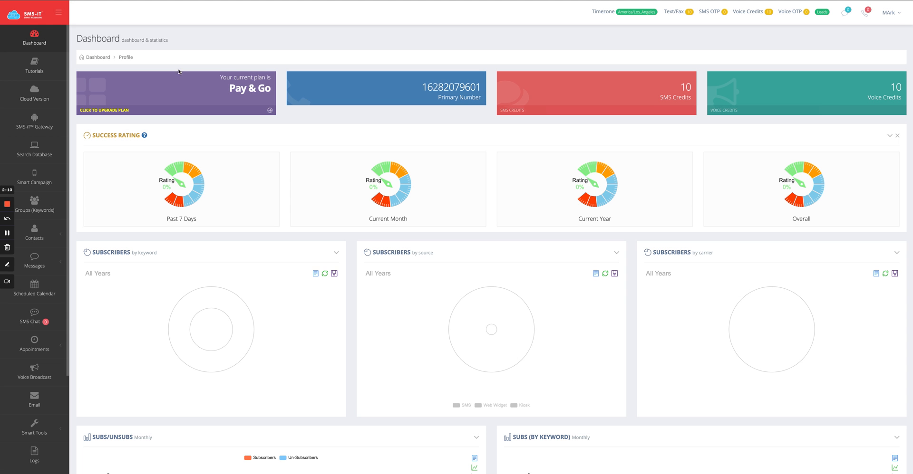
{"action": "mouse_move", "coordinate": [33, 124]}
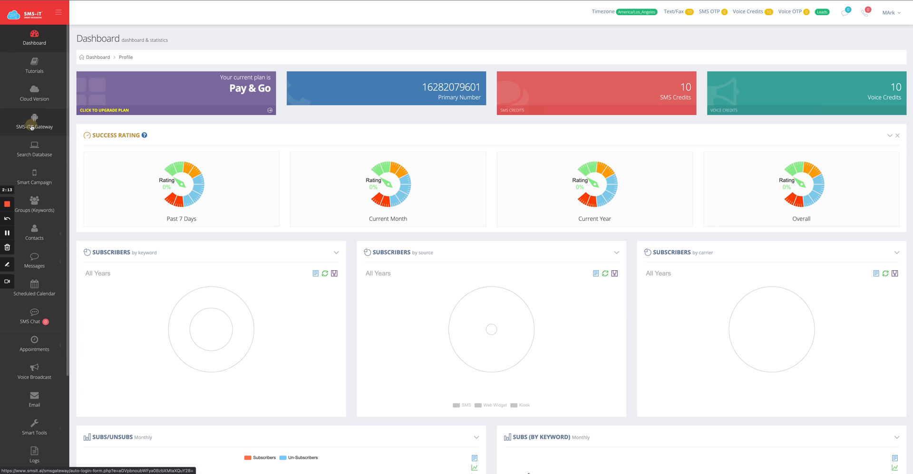
Open the SMS-iT Gateway control panel, then return to the A.I. Control Panel.
{"action": "left_click", "coordinate": [34, 122]}
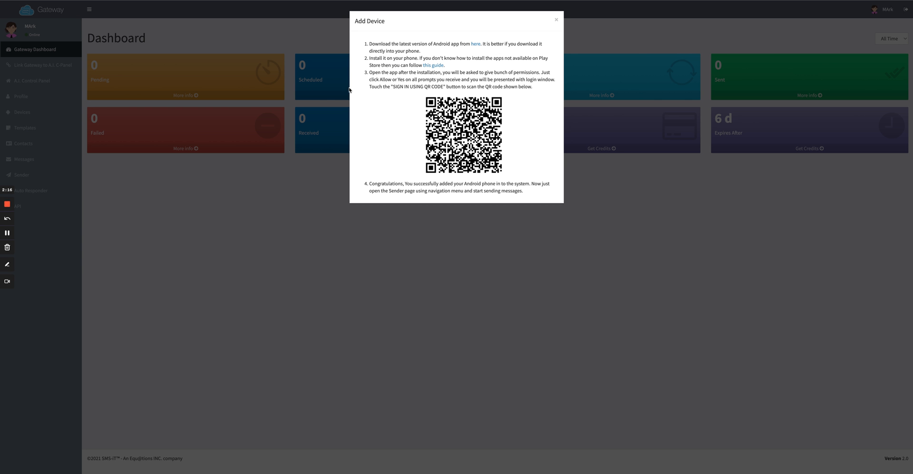
{"action": "mouse_move", "coordinate": [370, 218]}
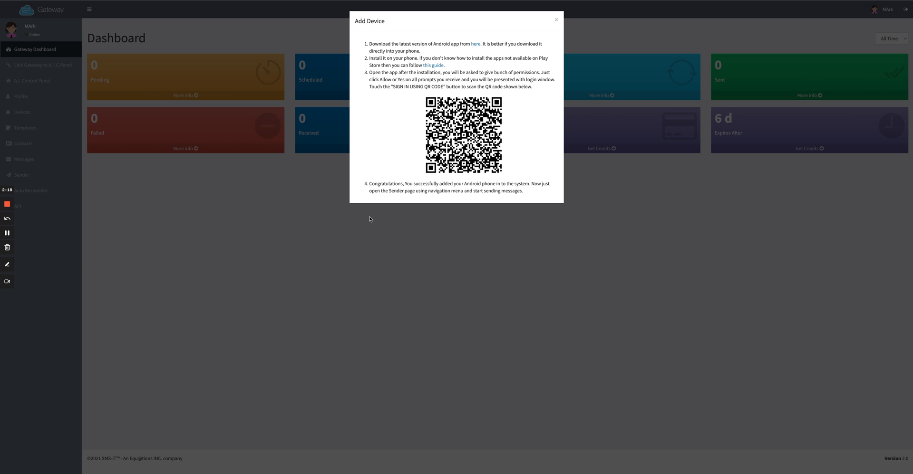
{"action": "mouse_move", "coordinate": [319, 195]}
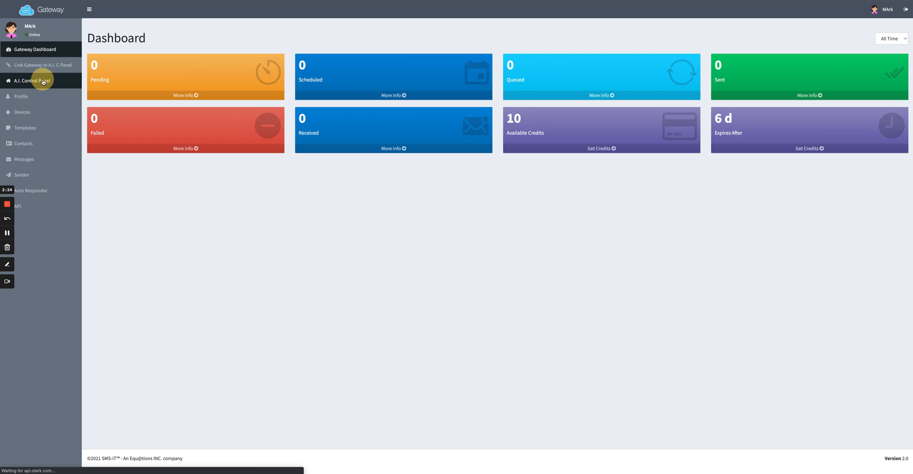
{"action": "left_click", "coordinate": [32, 81]}
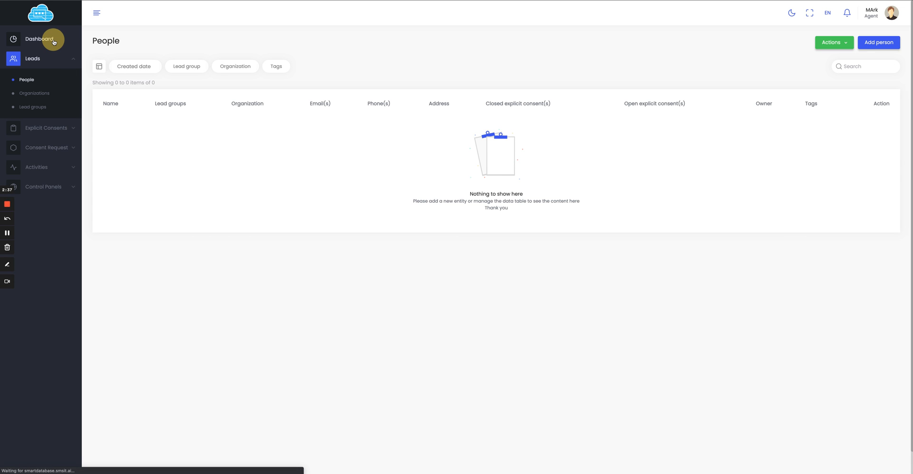
View the consents Dashboard, then go to the Decent. Control Panel under Control Panels.
{"action": "left_click", "coordinate": [39, 39]}
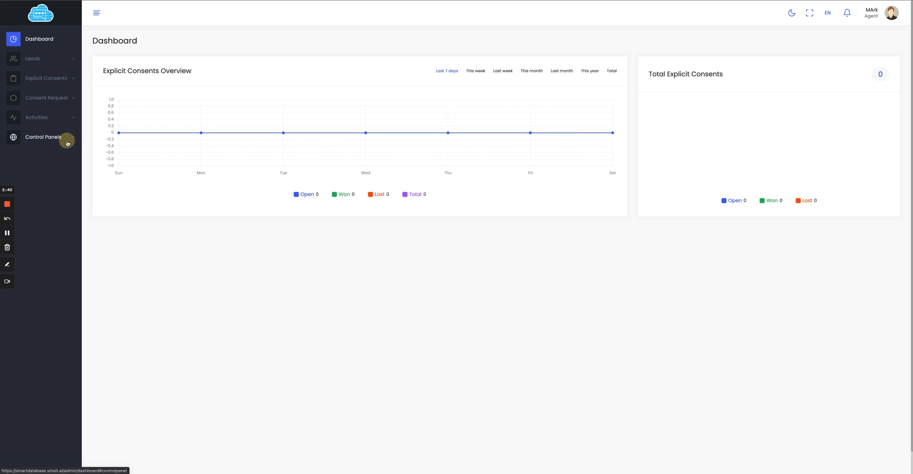
{"action": "left_click", "coordinate": [42, 137]}
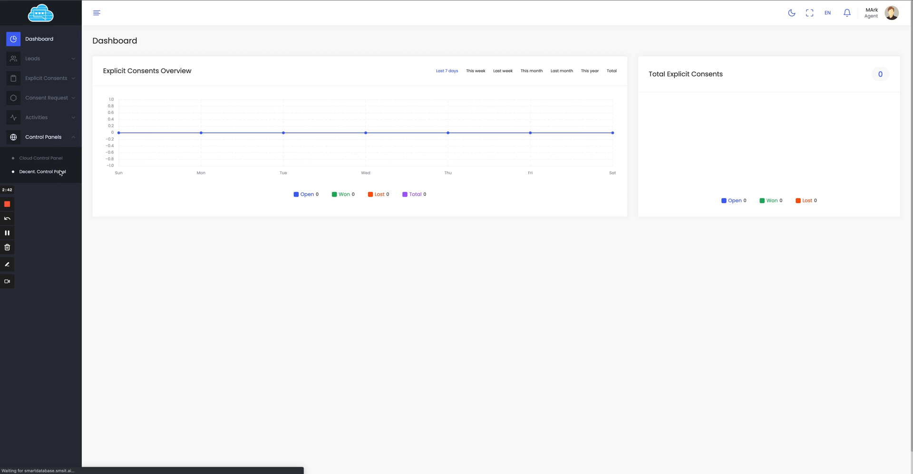
{"action": "left_click", "coordinate": [42, 172]}
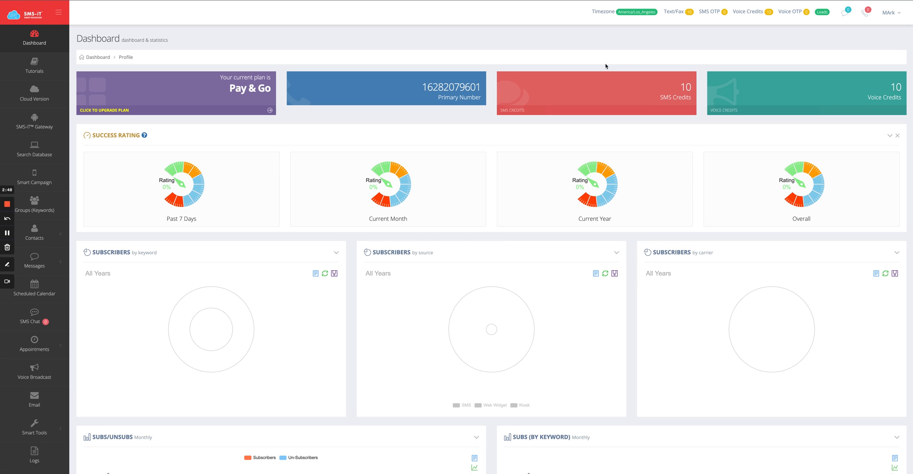
{"action": "mouse_move", "coordinate": [701, 107]}
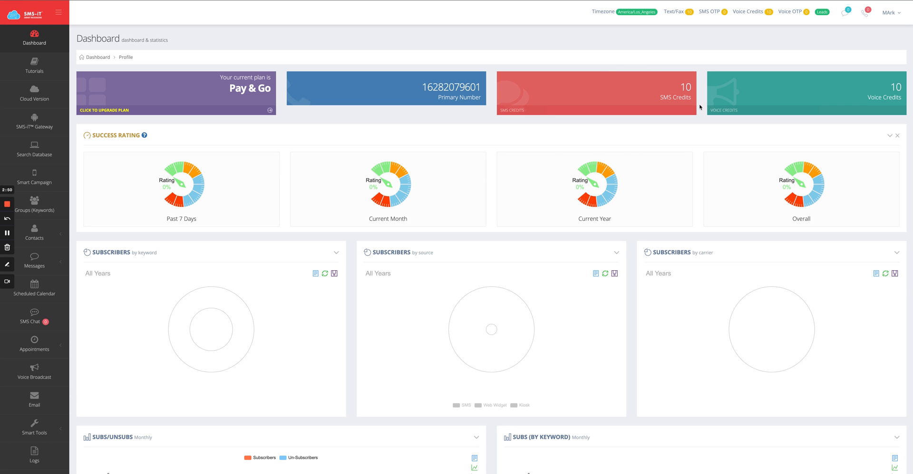
Check the voicemail bell, then open the user menu and scroll to Log Out.
{"action": "left_click", "coordinate": [866, 11]}
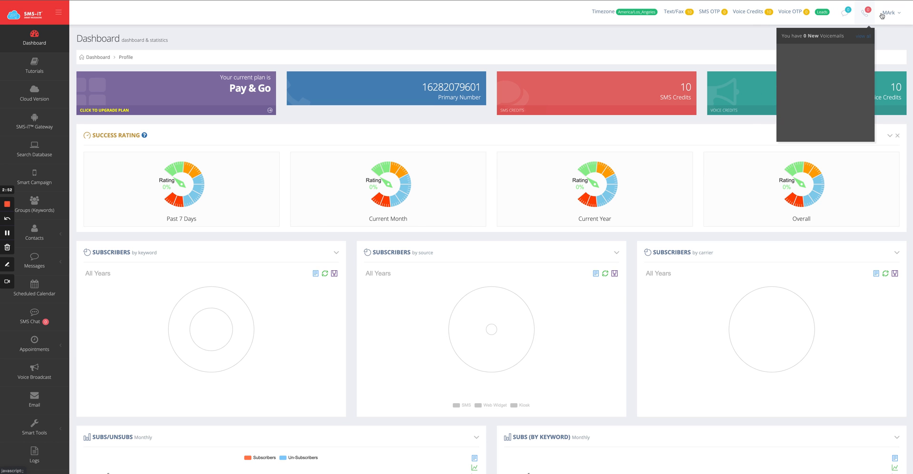
{"action": "left_click", "coordinate": [889, 12]}
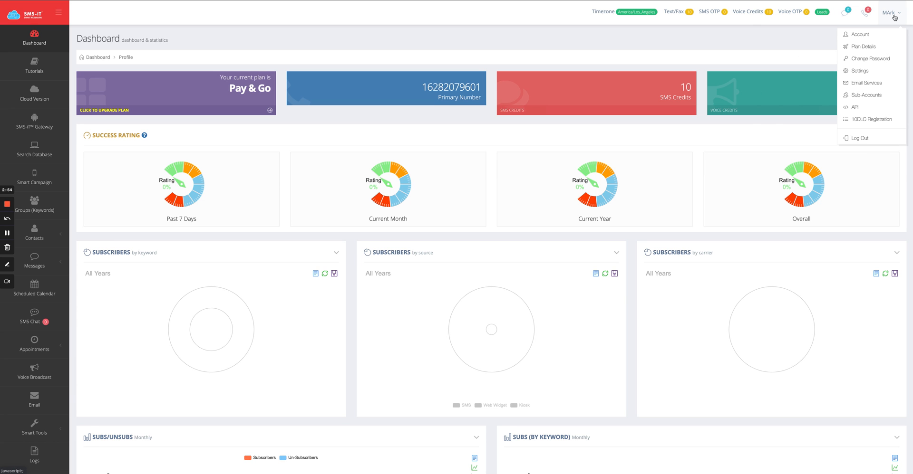
{"action": "scroll", "scroll_direction": "down", "scroll_amount": 3}
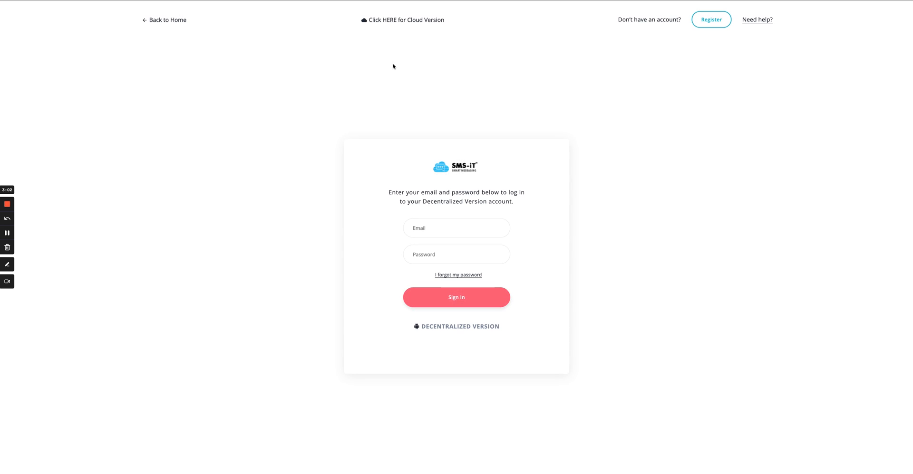
Switch the login page to the Cloud Version via 'Click HERE for Cloud Version'.
{"action": "left_click", "coordinate": [405, 20]}
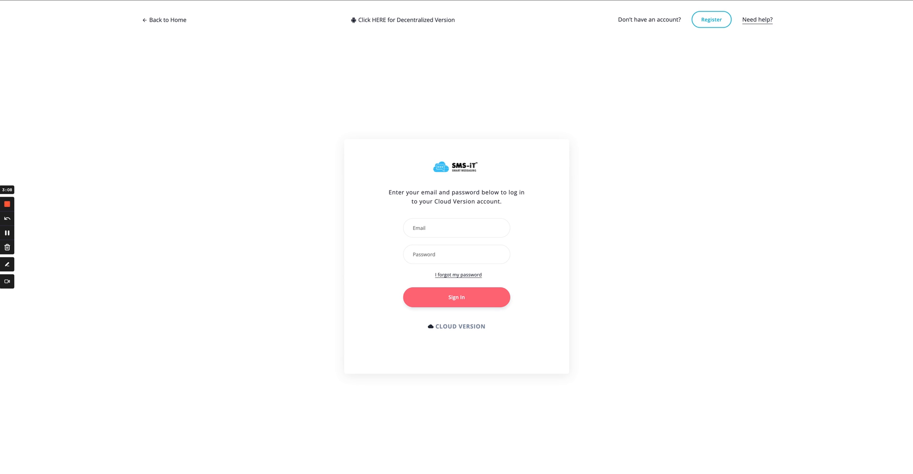
{"action": "mouse_move", "coordinate": [366, 184]}
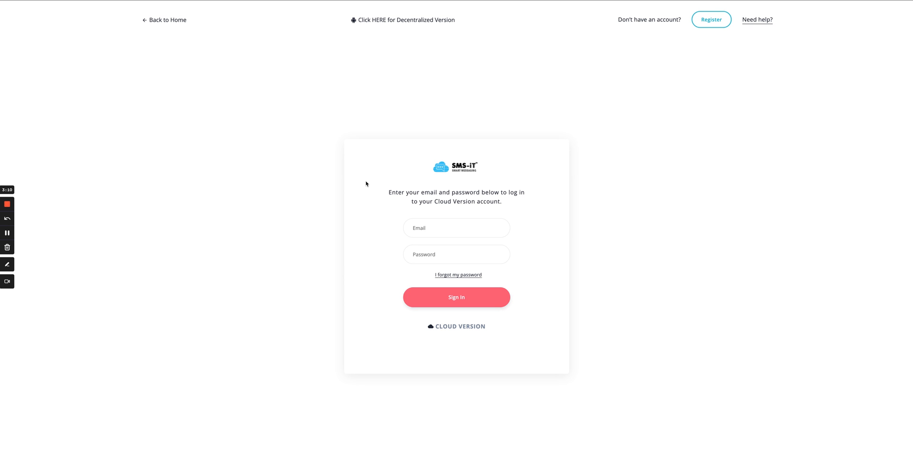
{"action": "mouse_move", "coordinate": [144, 177]}
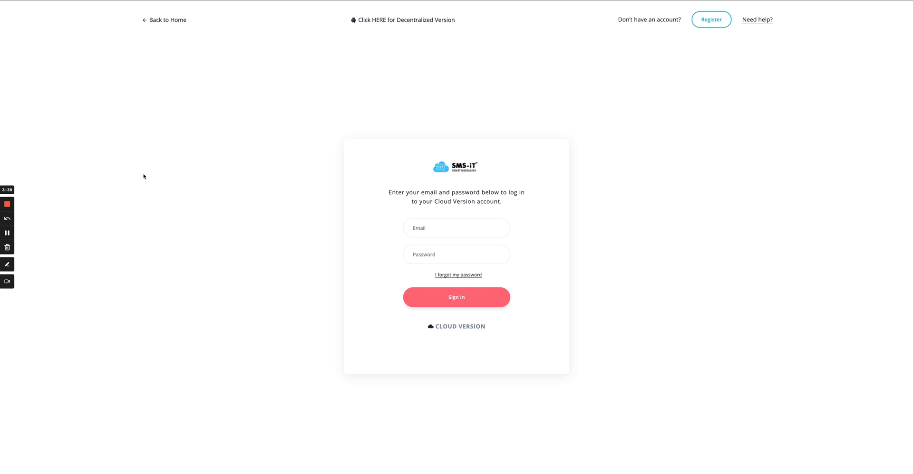
{"action": "mouse_move", "coordinate": [69, 221]}
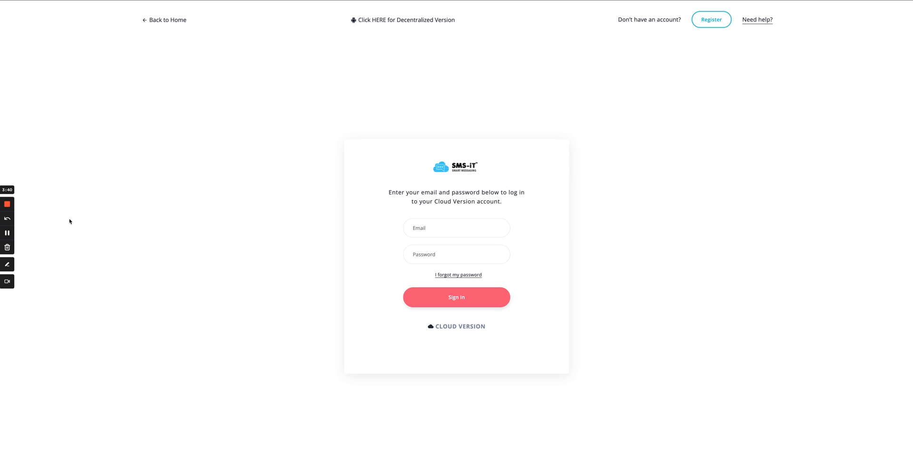